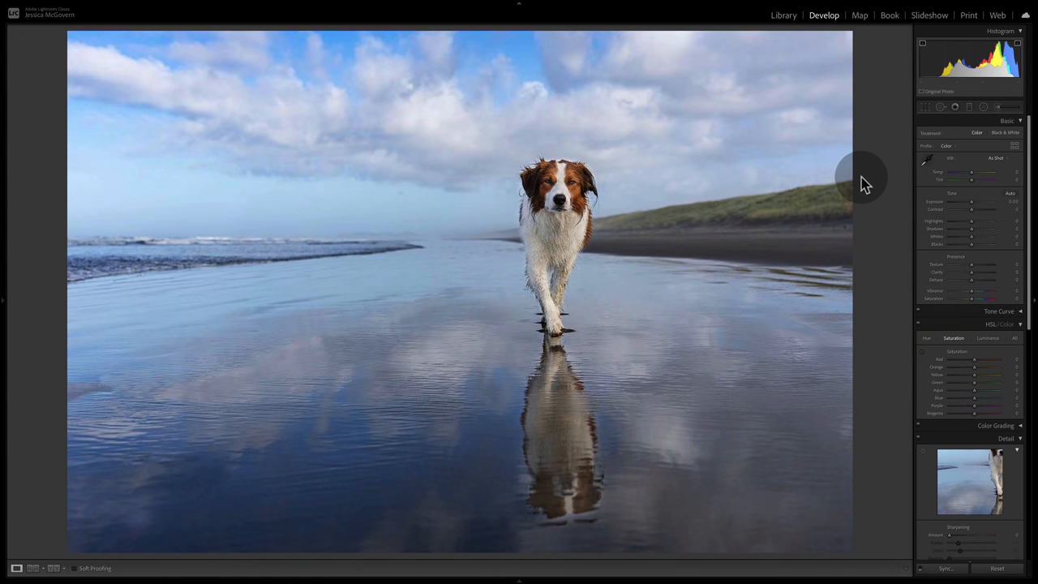
mouse_move(101, 247)
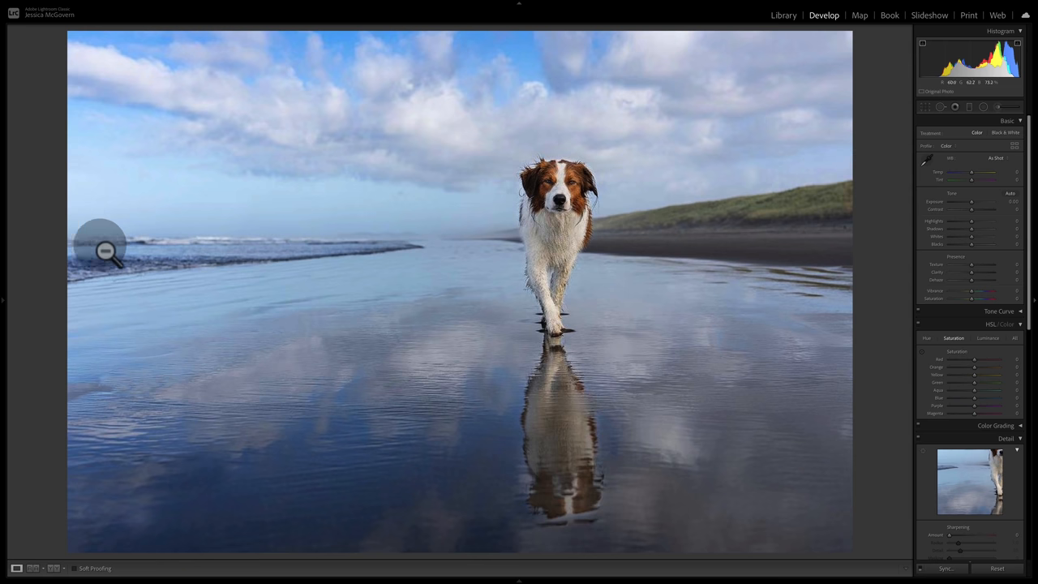
mouse_move(763, 171)
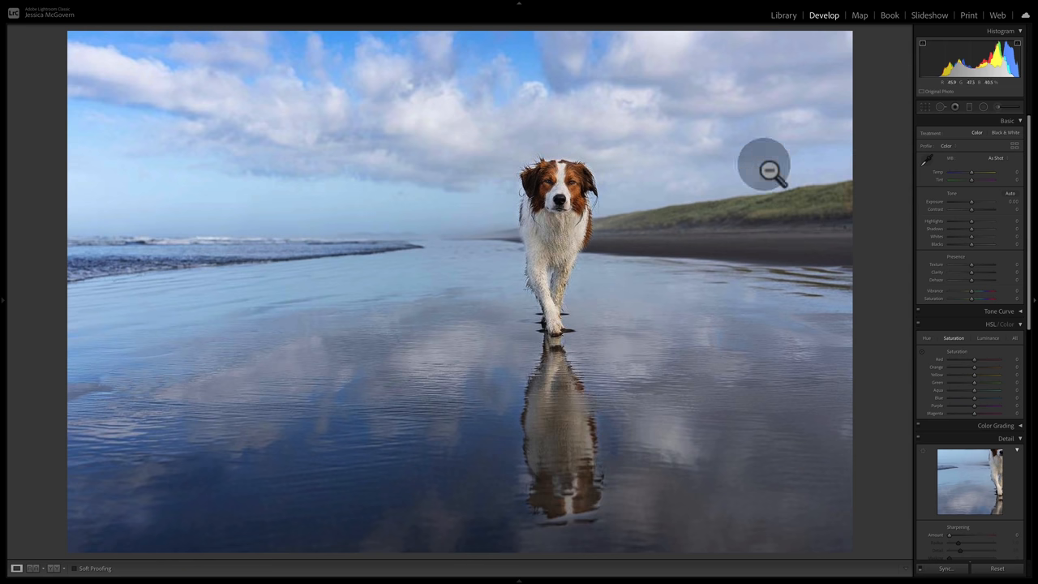
mouse_move(568, 458)
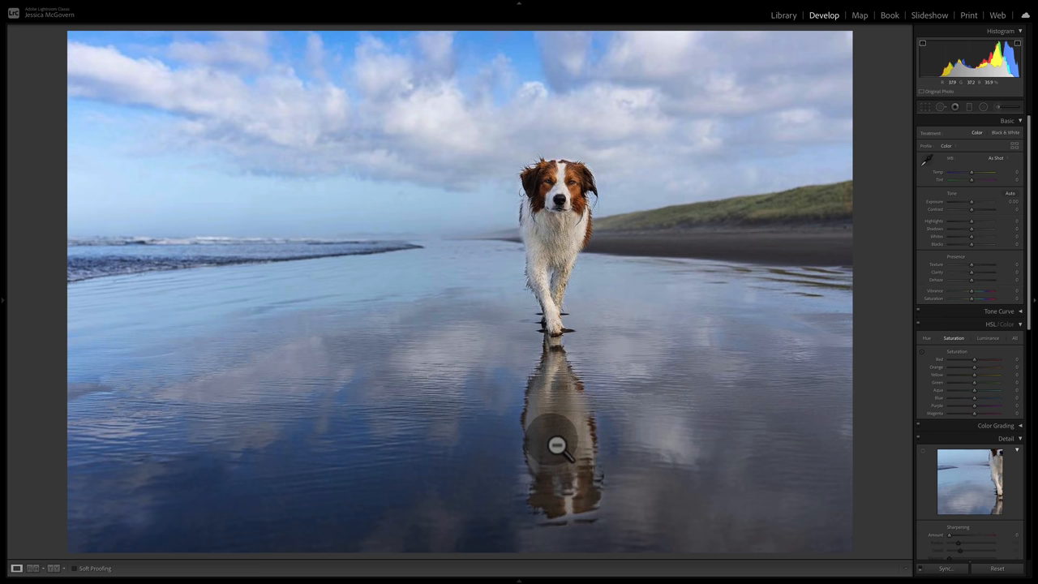
mouse_move(482, 211)
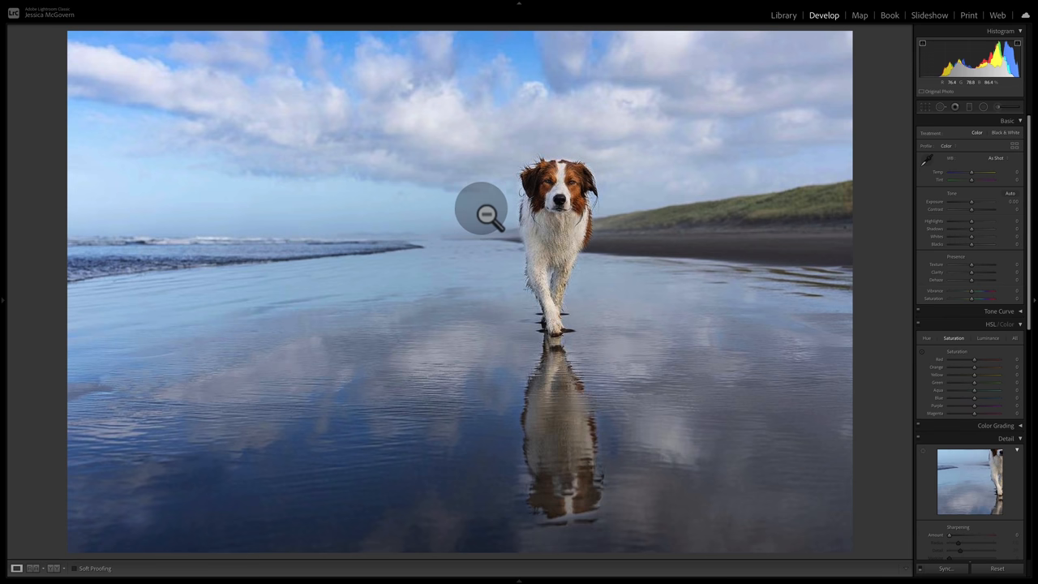
mouse_move(410, 246)
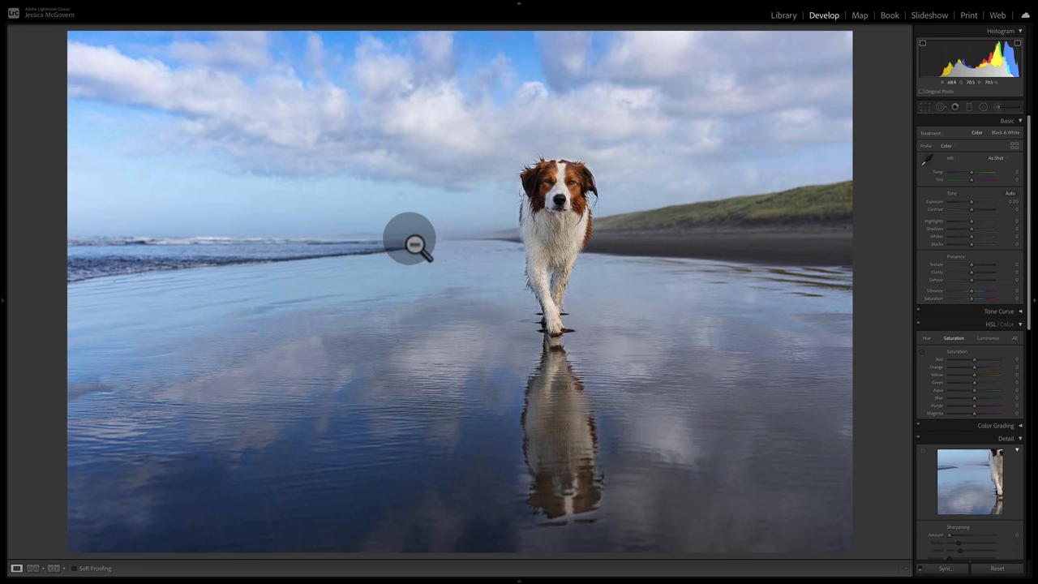
mouse_move(483, 296)
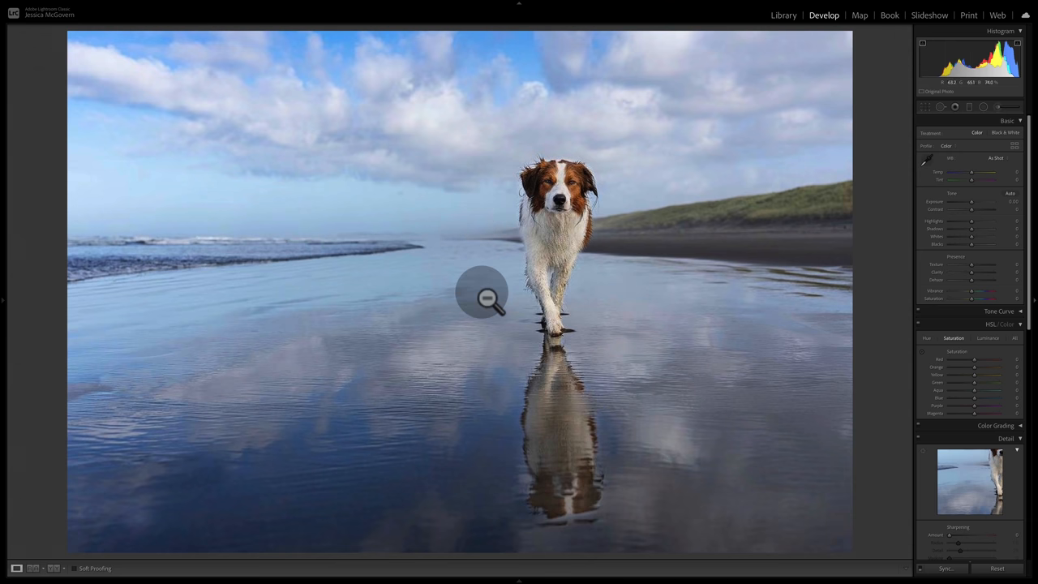
mouse_move(352, 200)
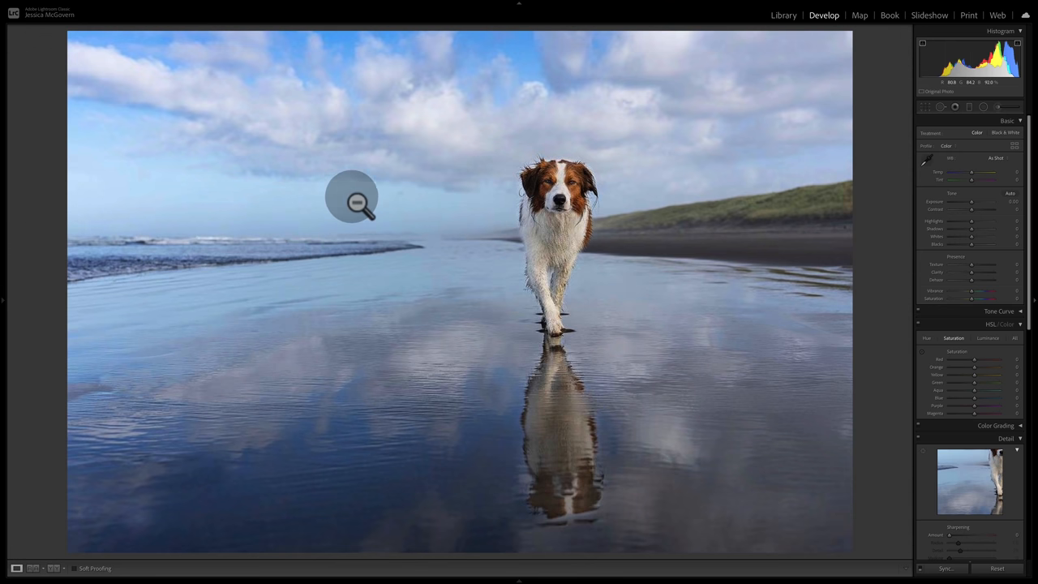
mouse_move(412, 294)
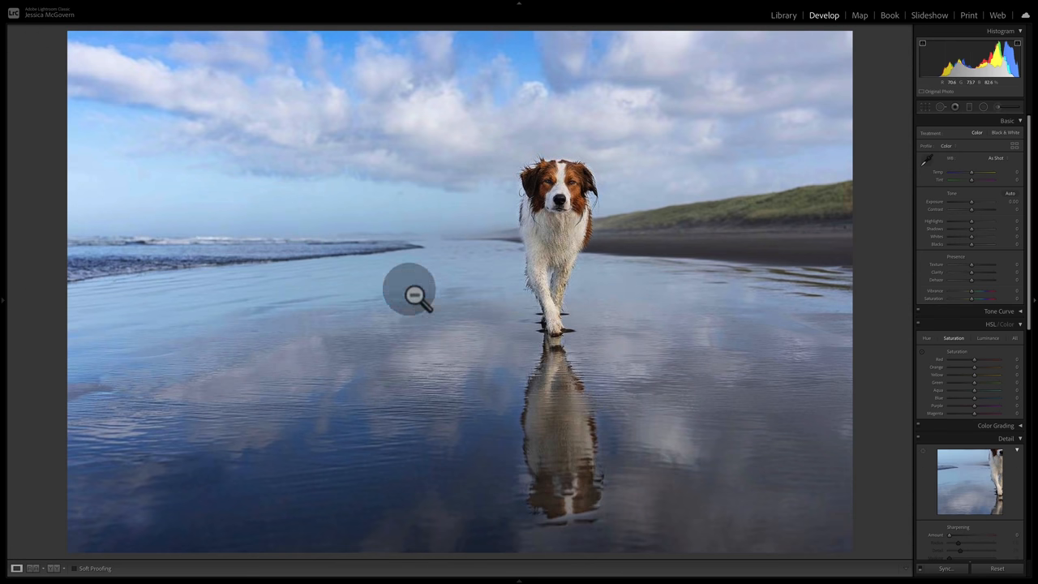
mouse_move(503, 256)
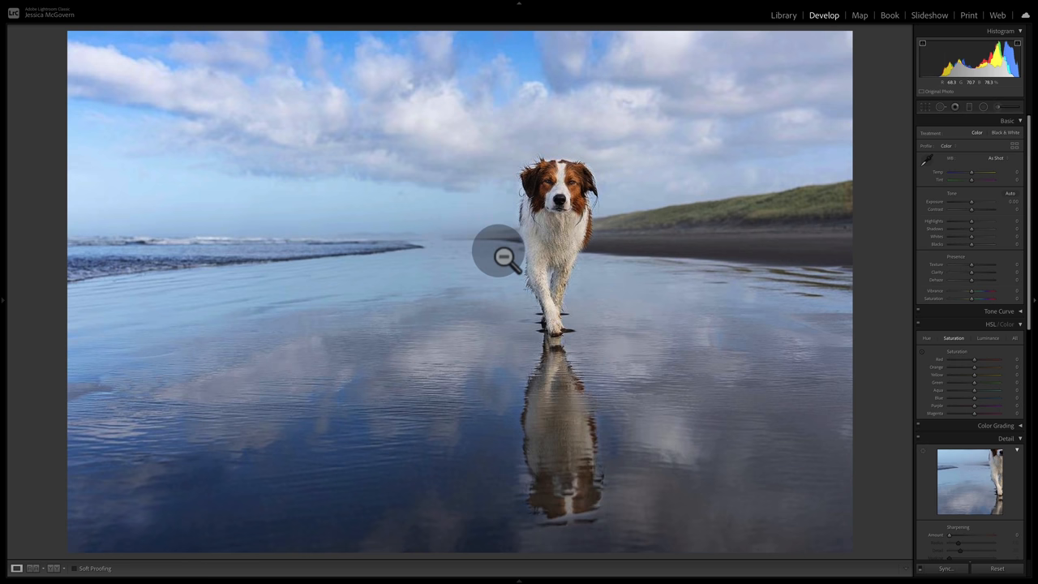
mouse_move(329, 89)
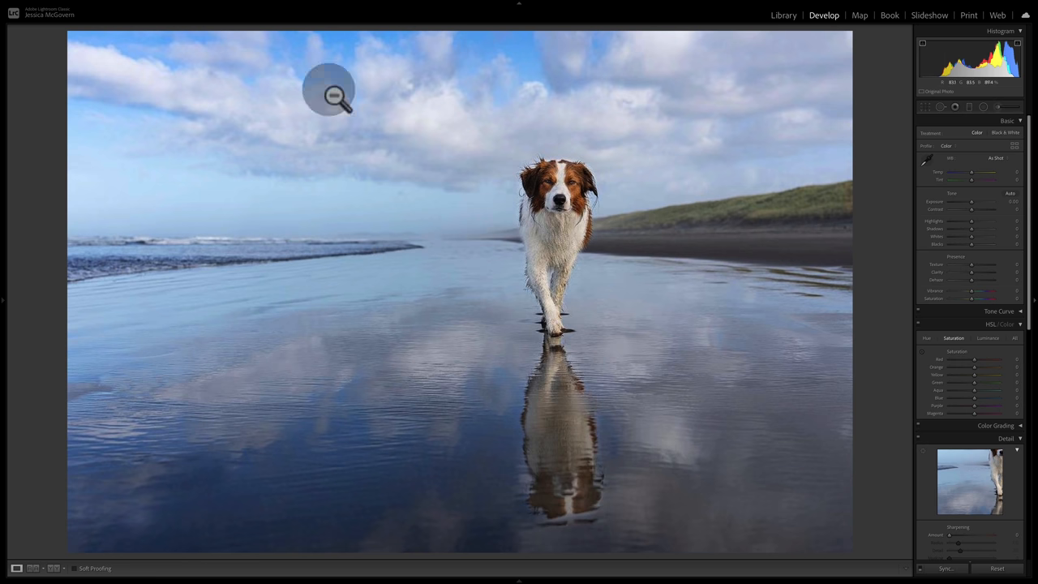